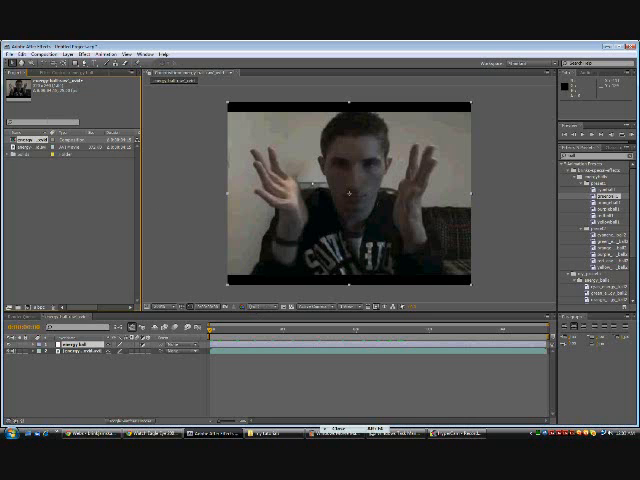
Close the energy ball project from the File menu, leaving an empty untitled project
click(11, 44)
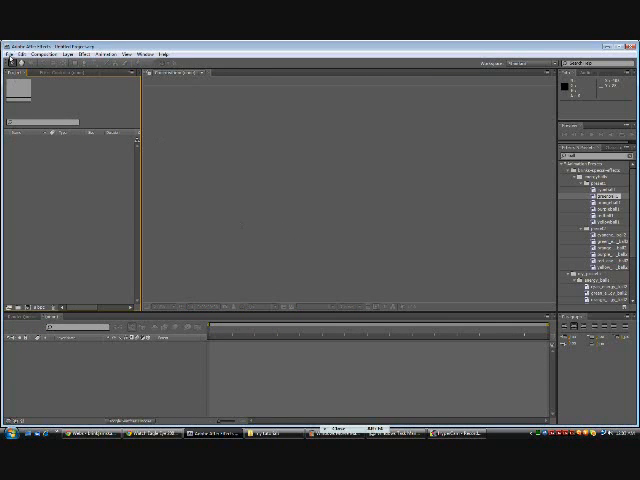
Import the webcam video clip as footage via File > Import > File
click(10, 45)
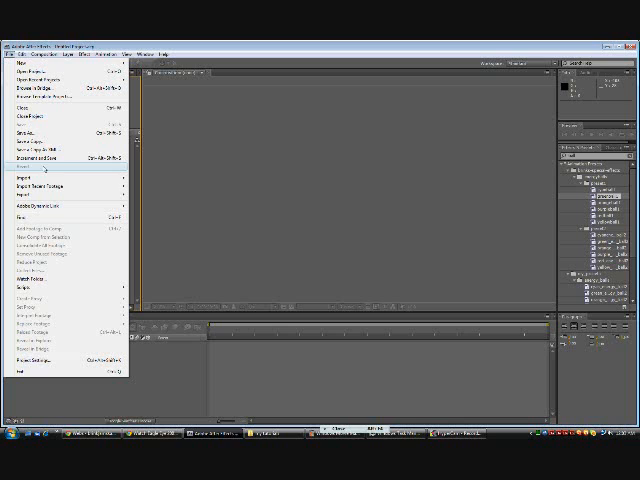
click(25, 174)
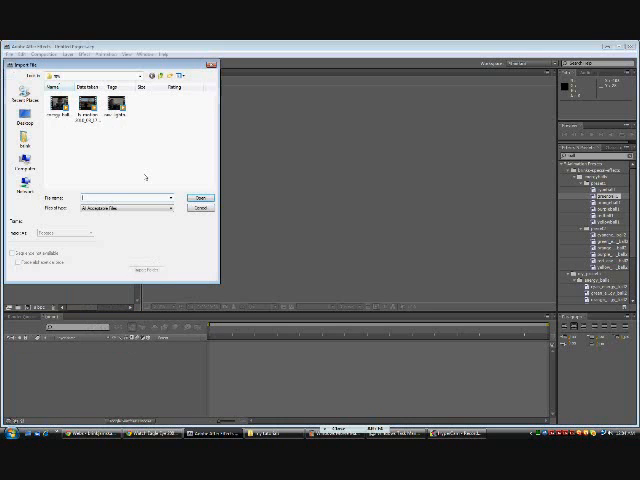
click(63, 96)
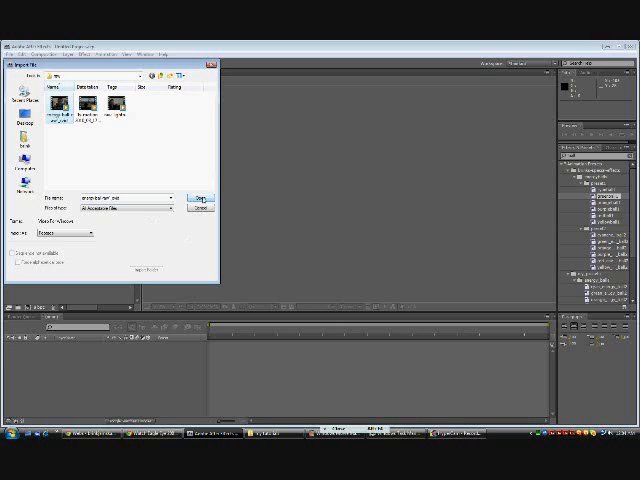
click(201, 197)
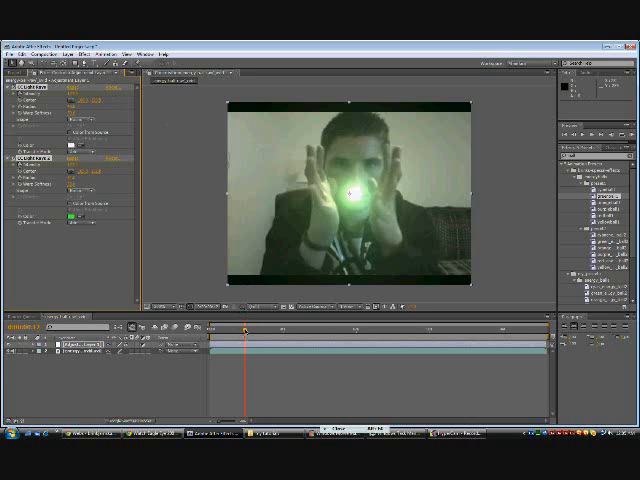
Scrub the time indicator forward to see the green orb between the spreading hands
drag(247, 329, 265, 329)
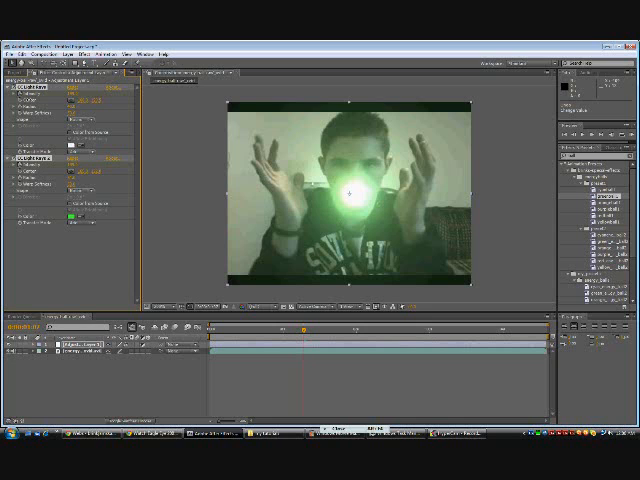
mouse_move(266, 294)
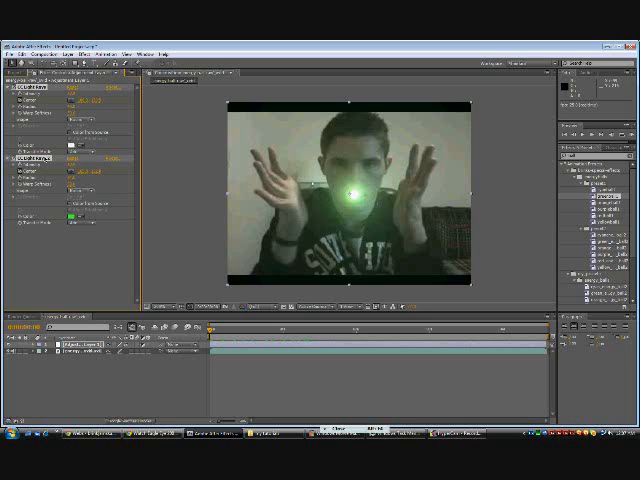
Jump further into the clip to check the bright green orb between cupped hands
click(215, 330)
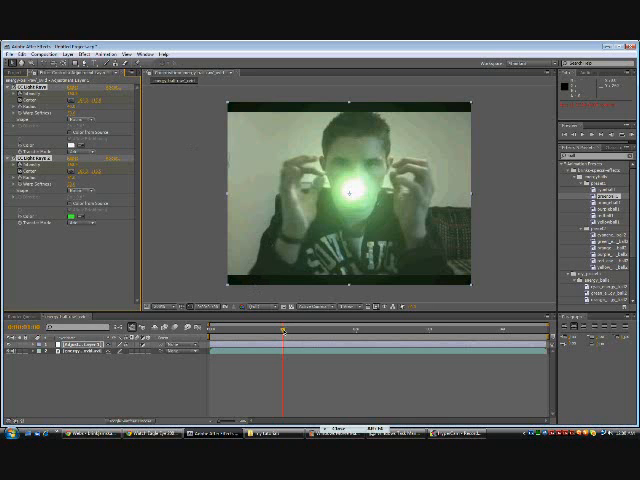
Move the time indicator to later moments to preview the moving, pulsing energy ball
drag(286, 332, 356, 332)
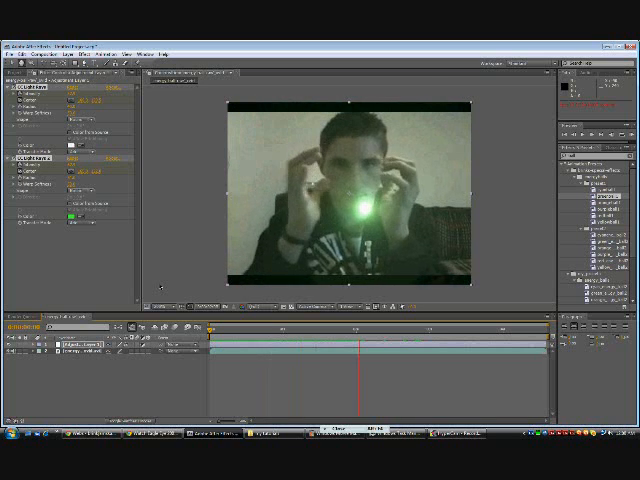
click(428, 330)
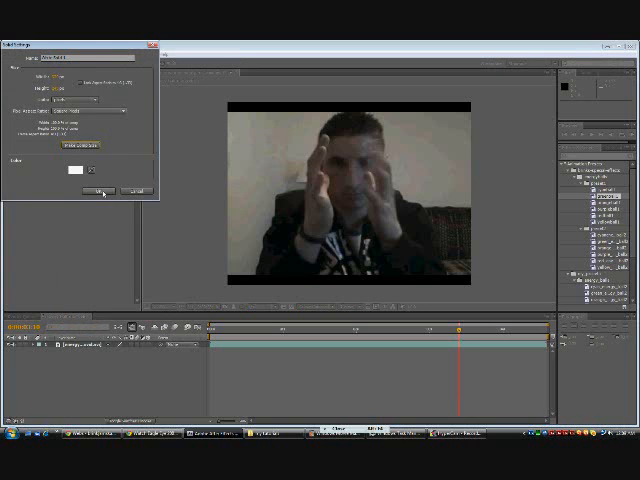
Confirm a comp-sized white solid layer above the webcam clip
click(98, 189)
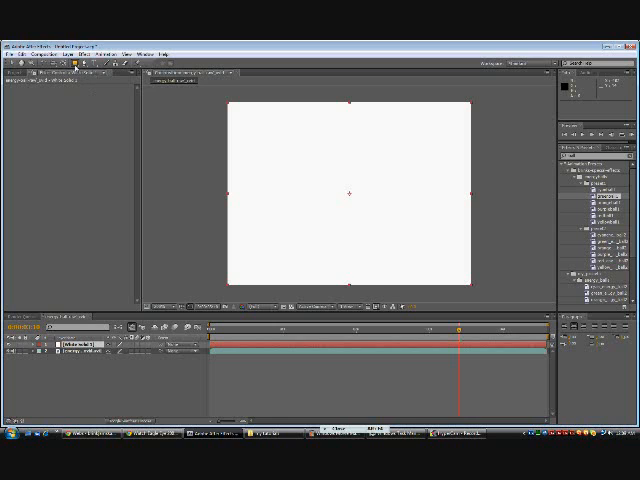
Pick the Ellipse tool to draw a small circular mask on the white solid
click(77, 63)
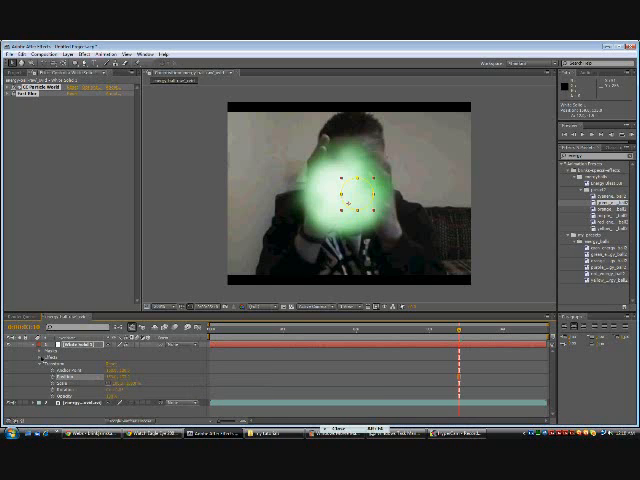
Twirl closed the White Solid 1 layer's properties in the timeline
click(33, 347)
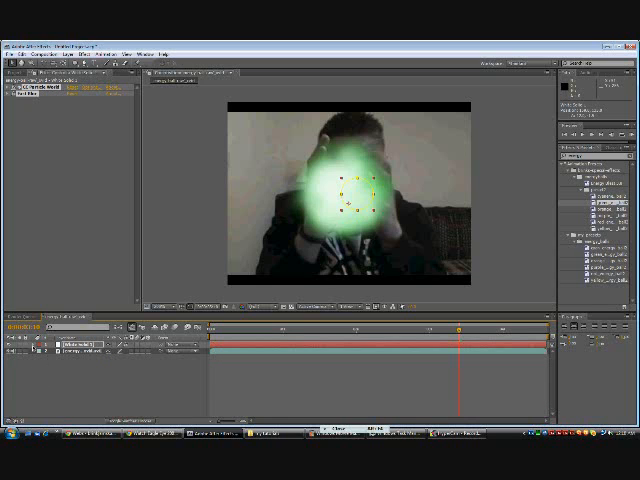